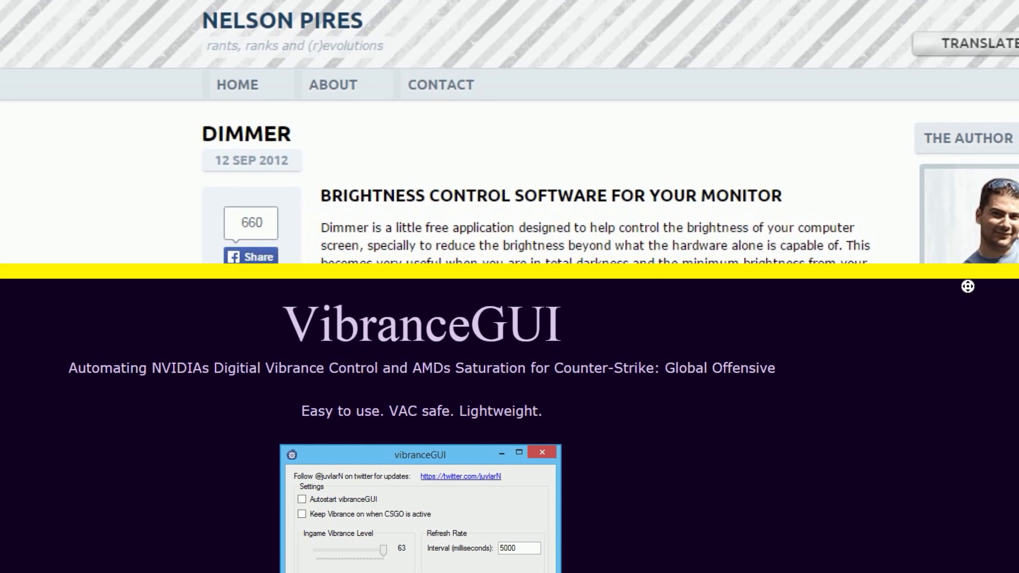
- Scroll the Dimmer page to its Roadmap and VibranceGUI to its About, Features and Updates sections
scroll("down", 3)
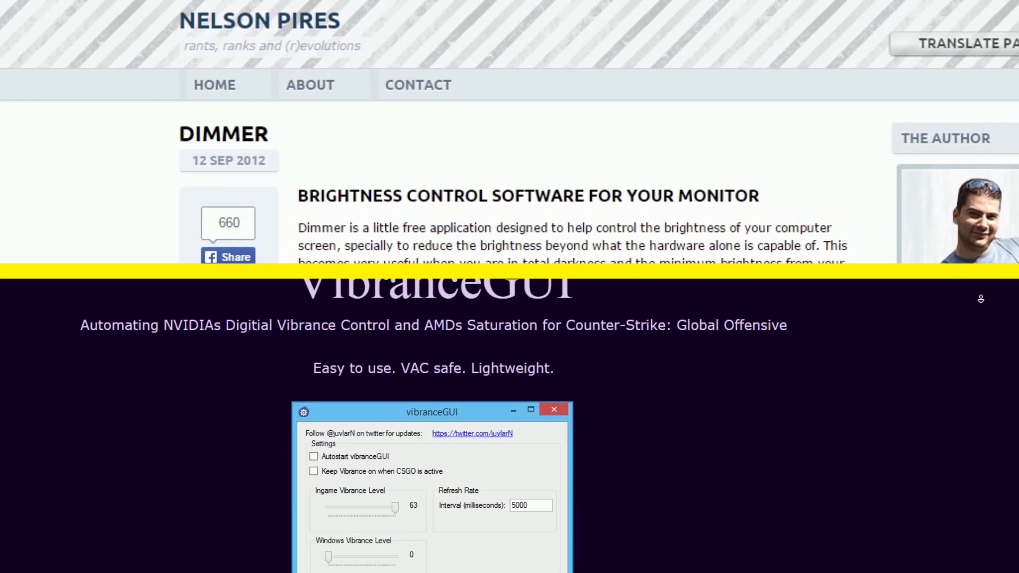
scroll("down", 3)
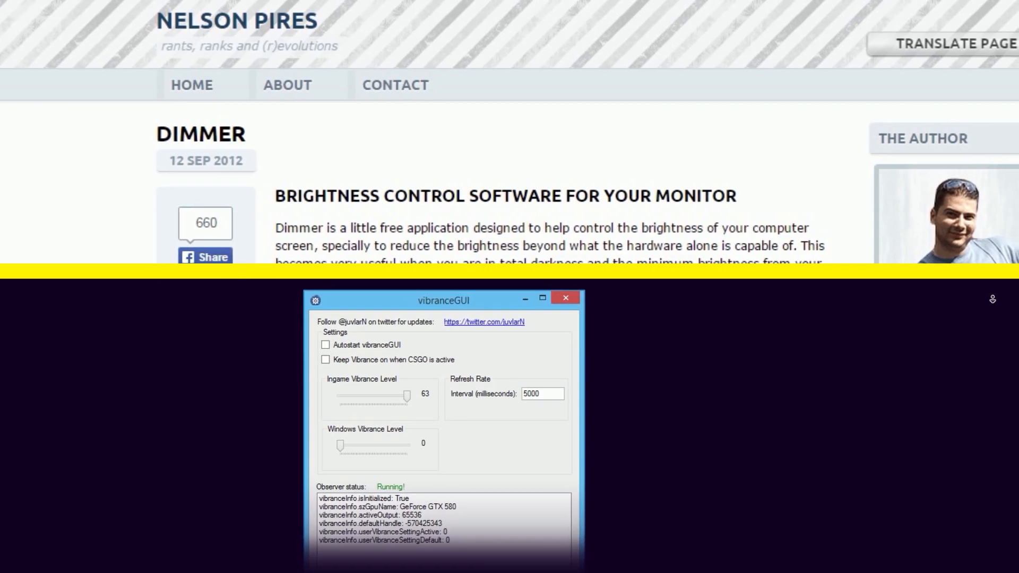
scroll("down", 3)
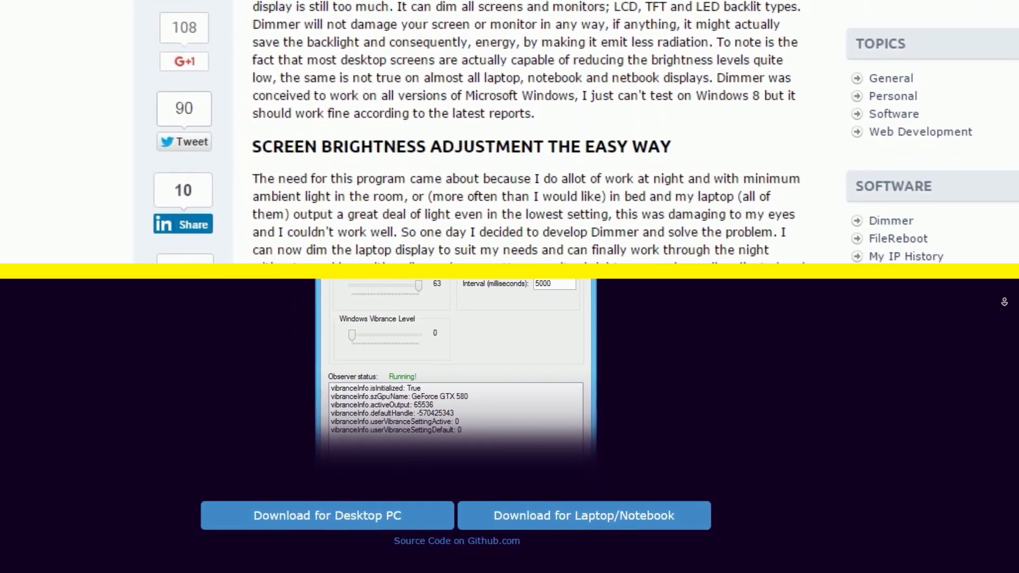
scroll("down", 3)
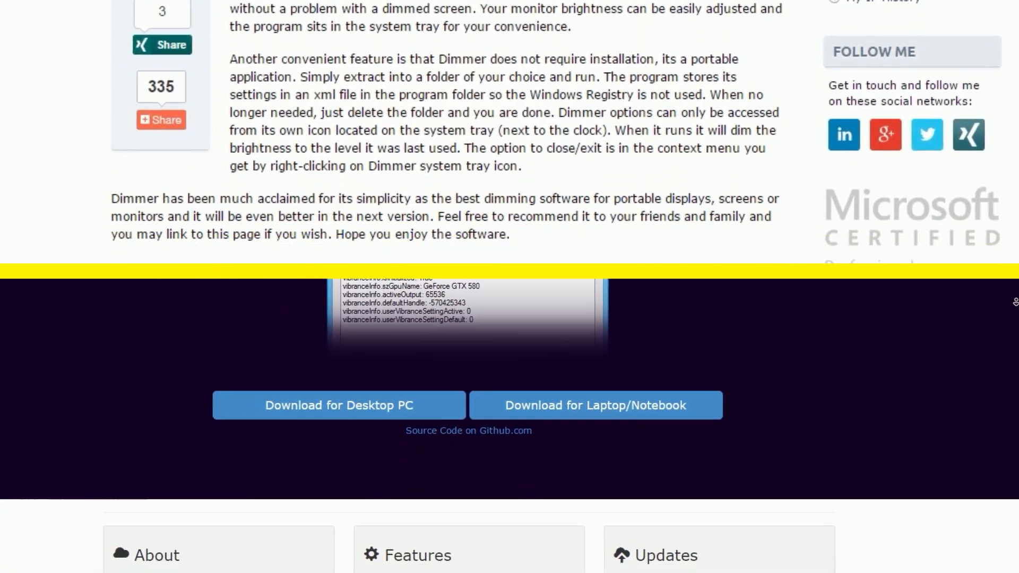
scroll("down", 3)
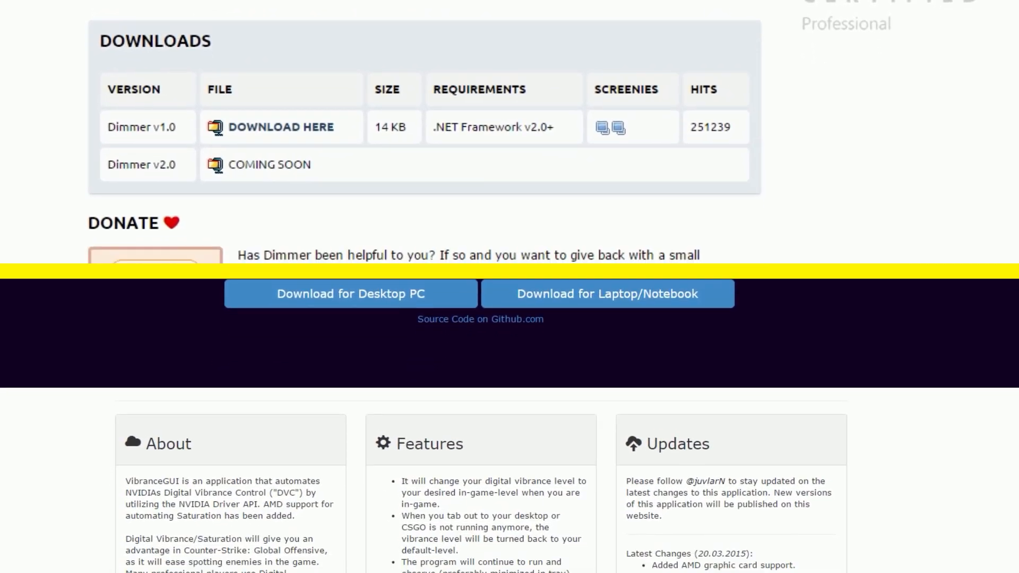
scroll("down", 3)
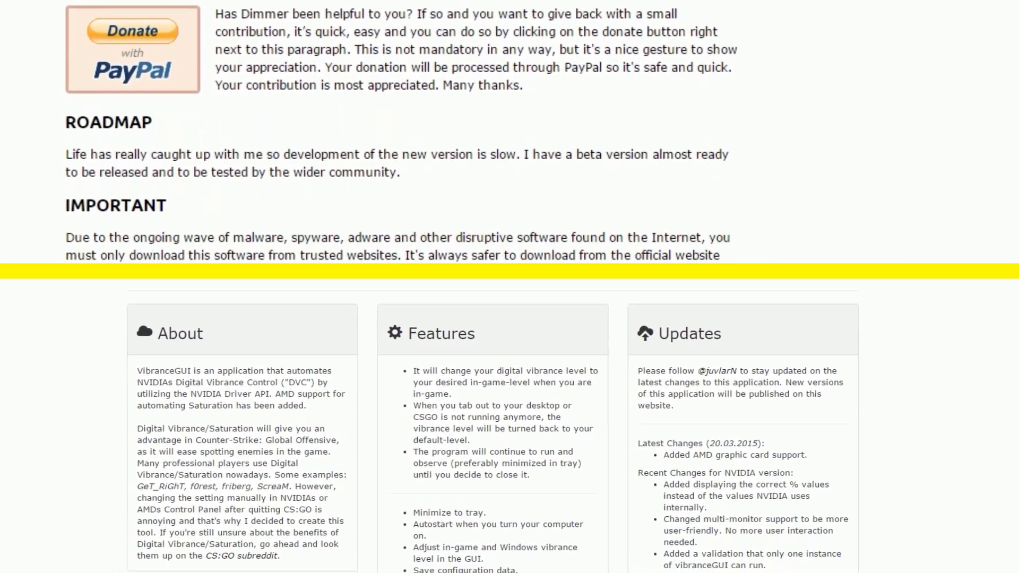
scroll("down", 3)
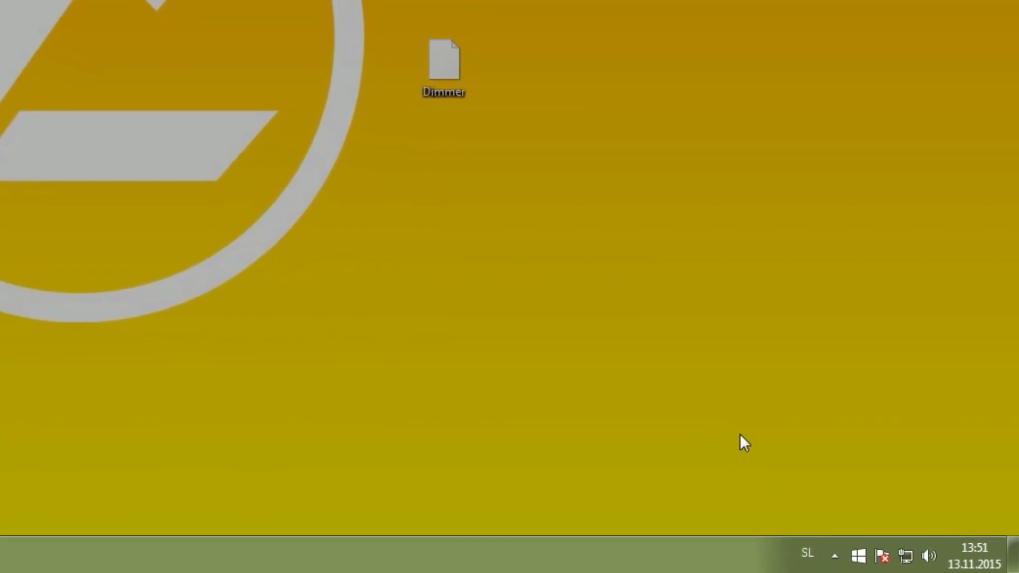
- Reveal the hidden tray icons, bring up Dimmer's options menu and choose Close
left_click(834, 554)
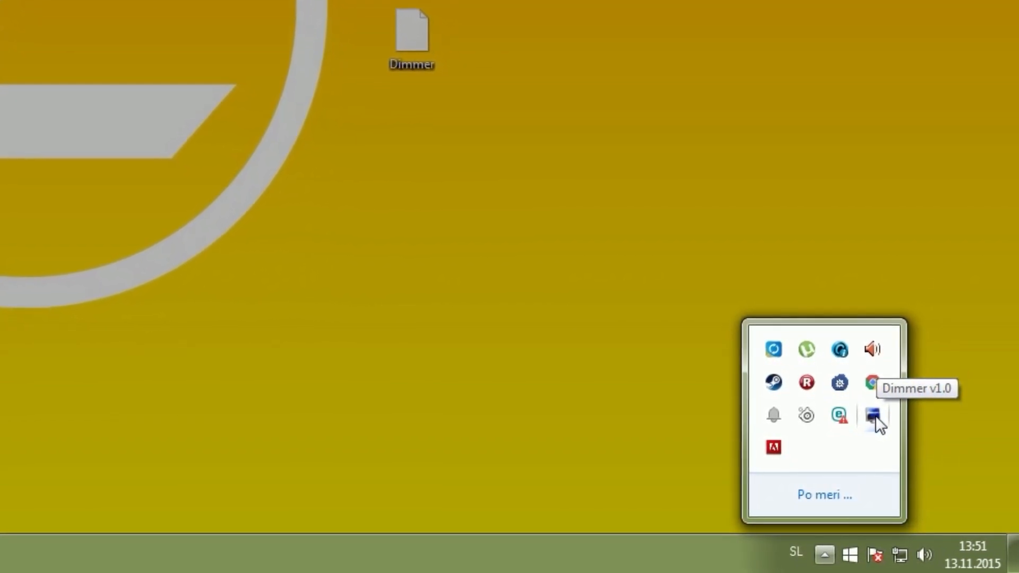
right_click(872, 415)
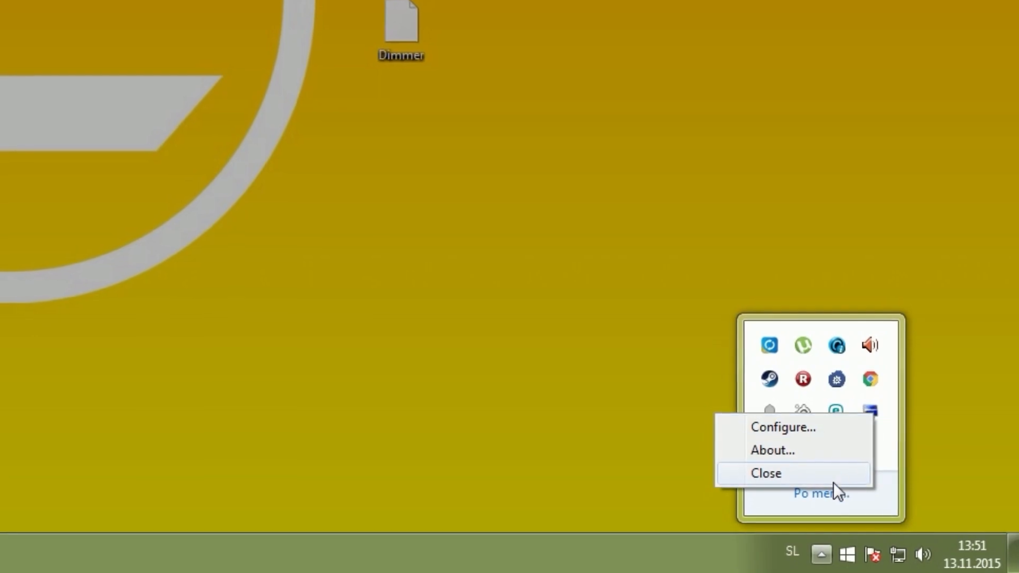
left_click(767, 473)
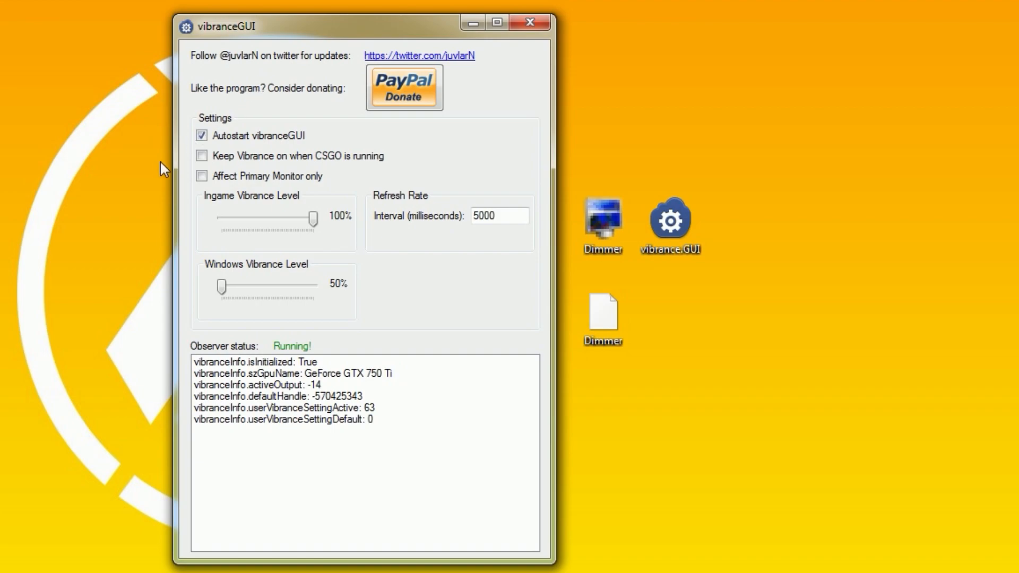
mouse_move(409, 66)
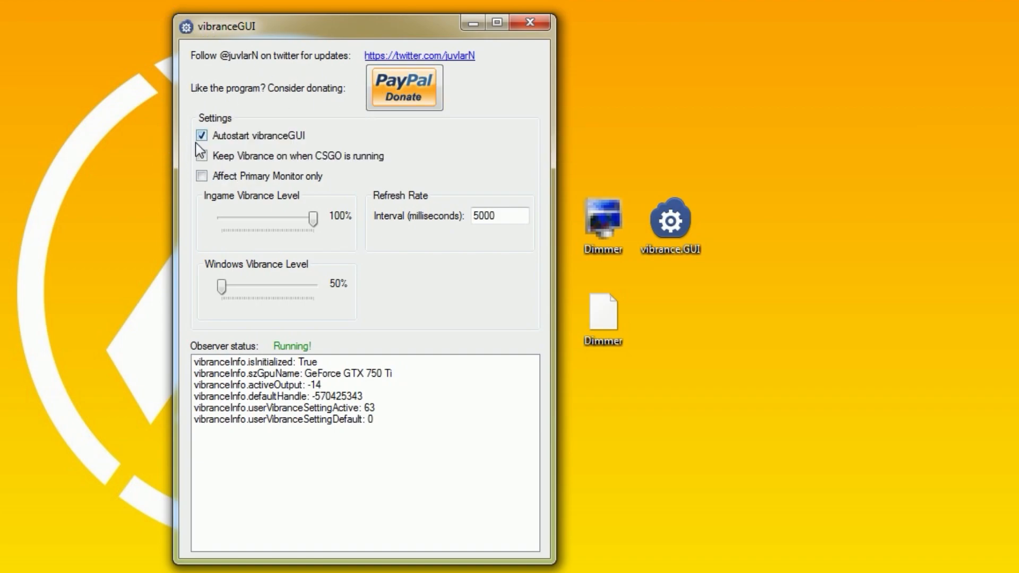
mouse_move(200, 165)
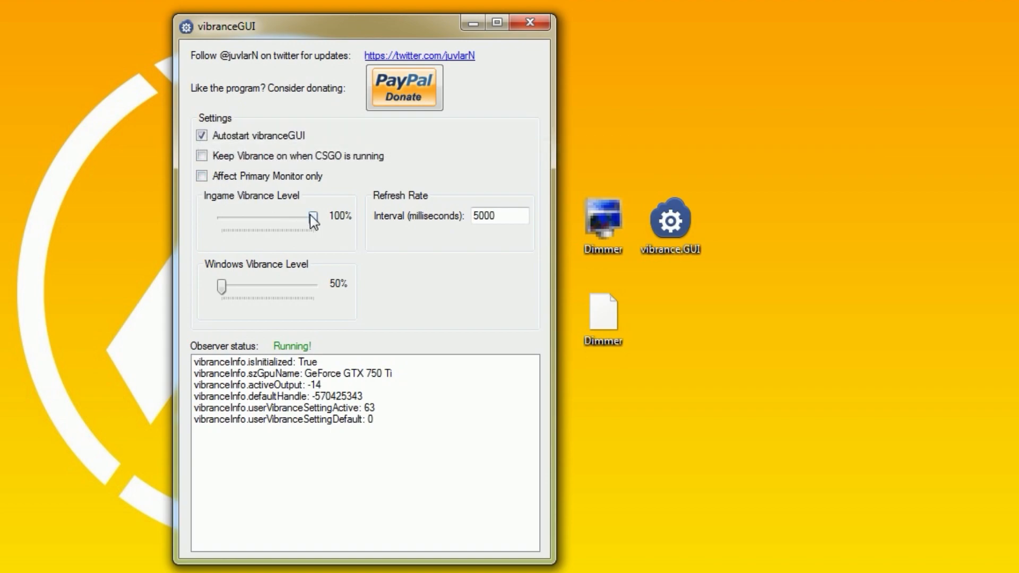
- Drag the Ingame Vibrance Level slider down from 100% to 88%
left_click_drag(312, 216, 294, 216)
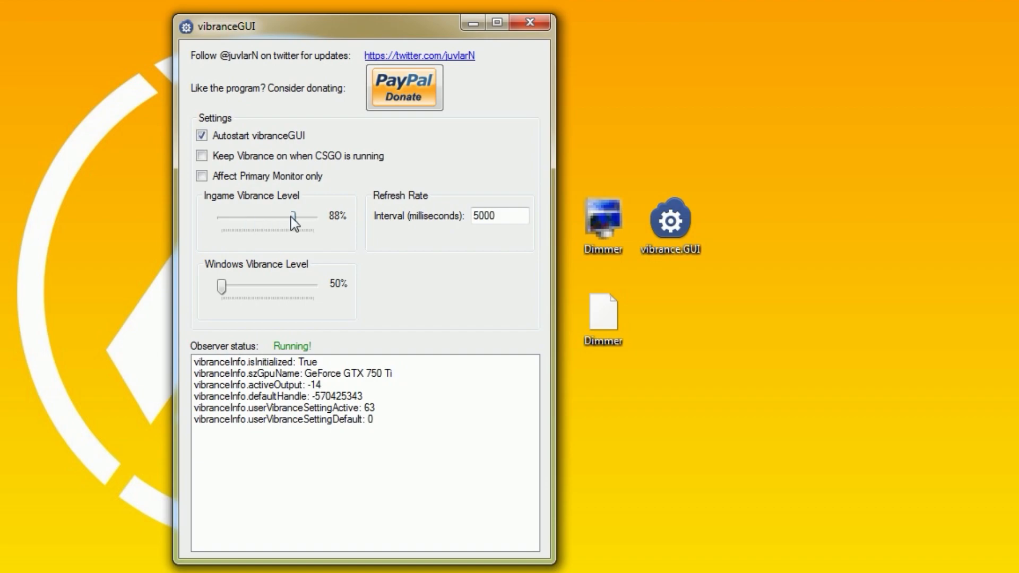
left_click_drag(294, 216, 315, 216)
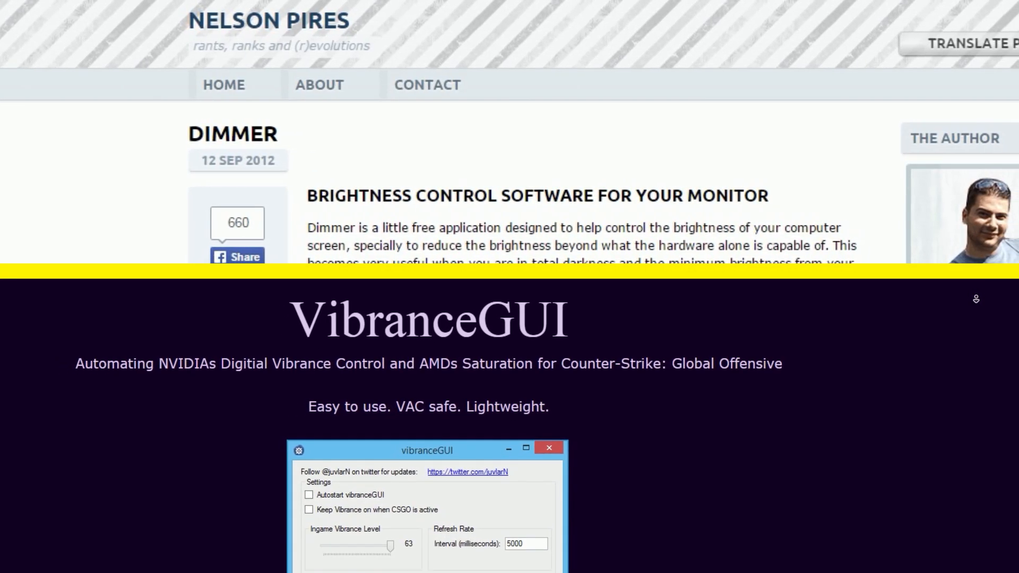
- Scroll both pages to Dimmer's description and VibranceGUI's desktop and laptop download buttons
scroll("down", 3)
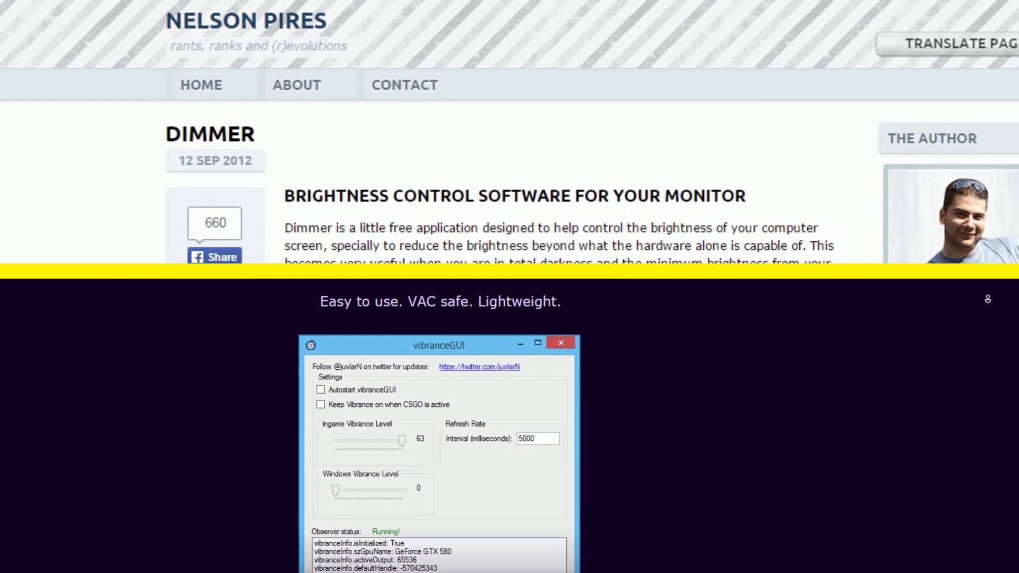
scroll("down", 3)
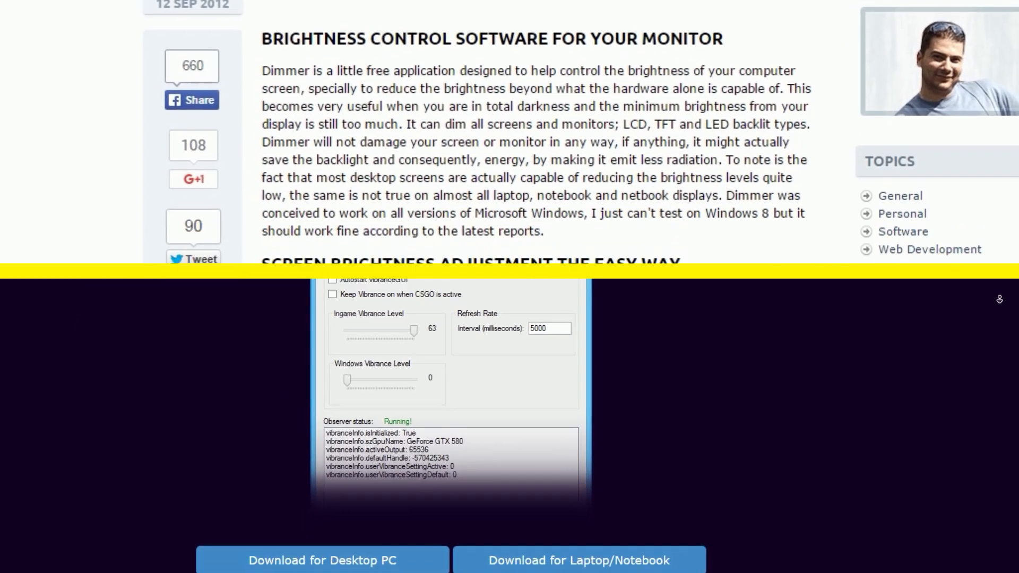
scroll("down", 3)
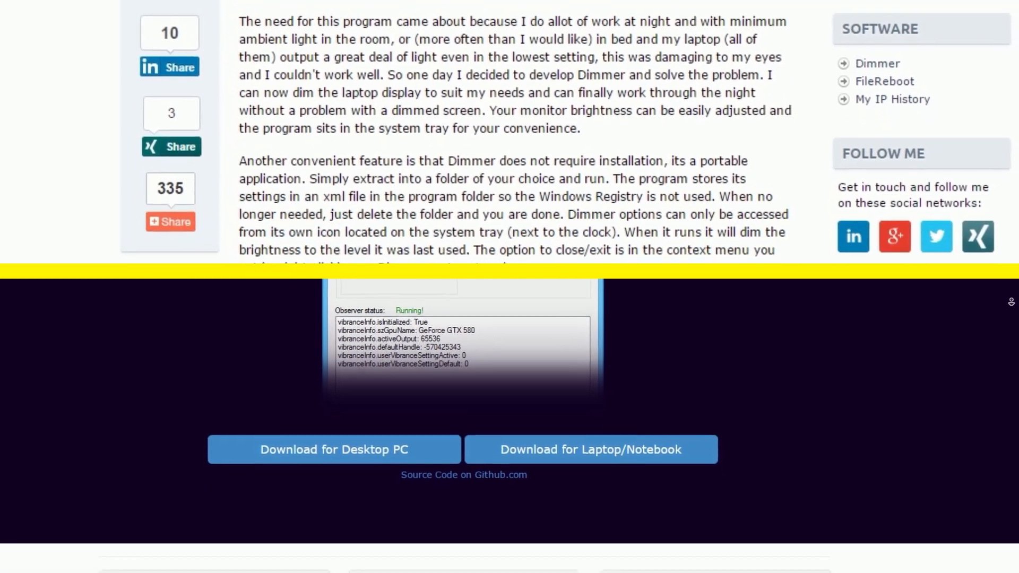